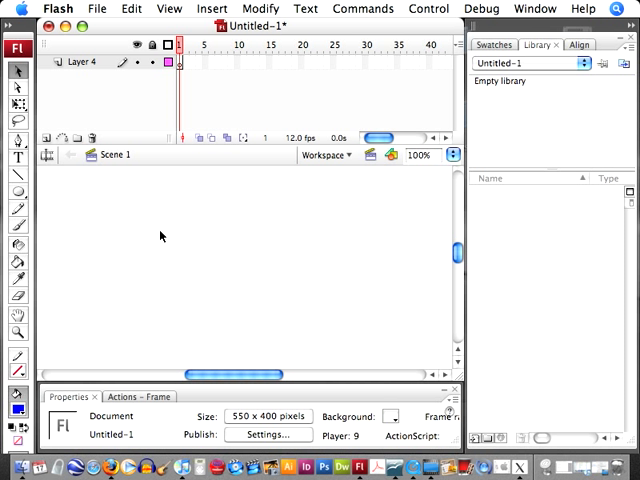
# Rename the existing layer to 'action' and add Layer 5 above it
pyautogui.click(80, 62)
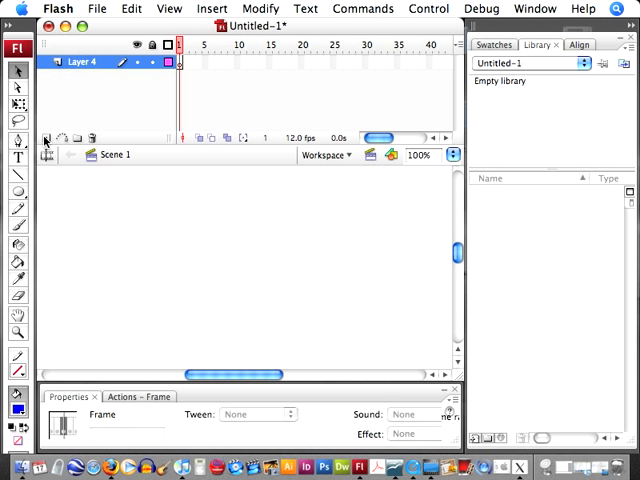
pyautogui.click(50, 140)
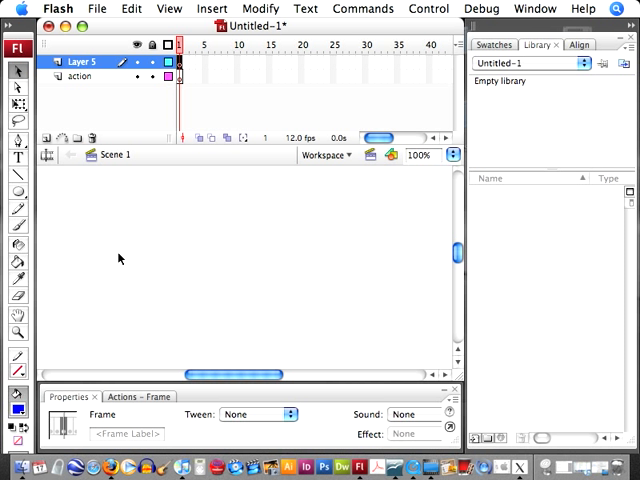
# Draw a blue circle and import PodcastIconlarge.jpg onto the stage
pyautogui.click(18, 188)
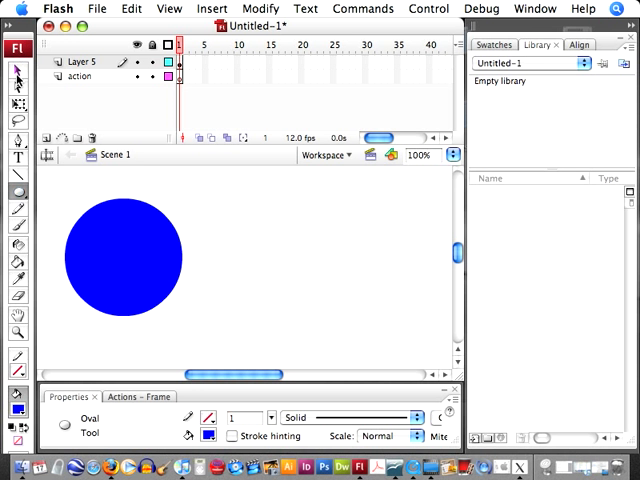
pyautogui.click(98, 9)
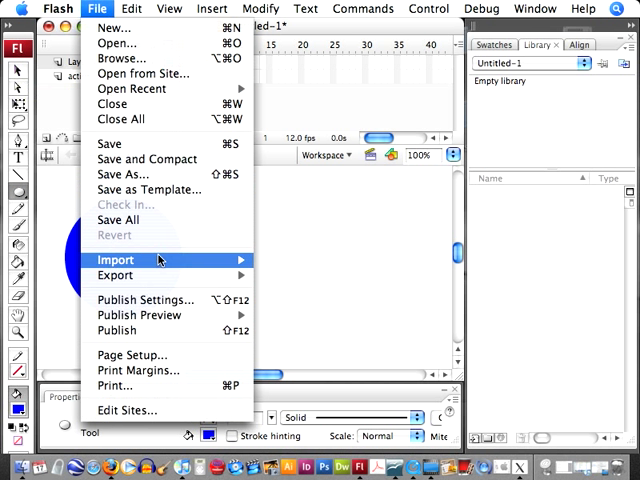
pyautogui.click(115, 260)
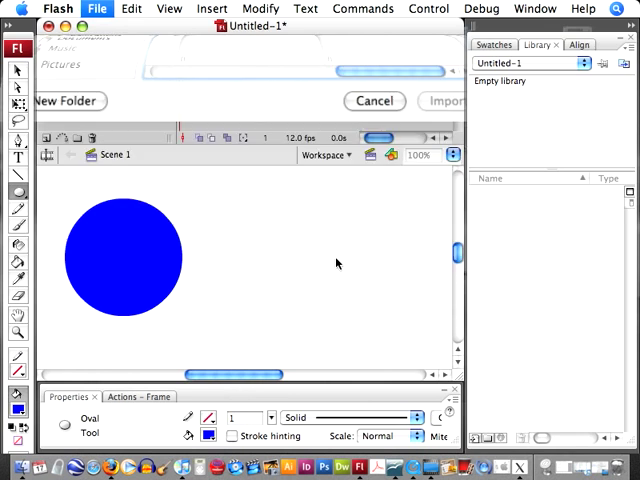
pyautogui.click(323, 179)
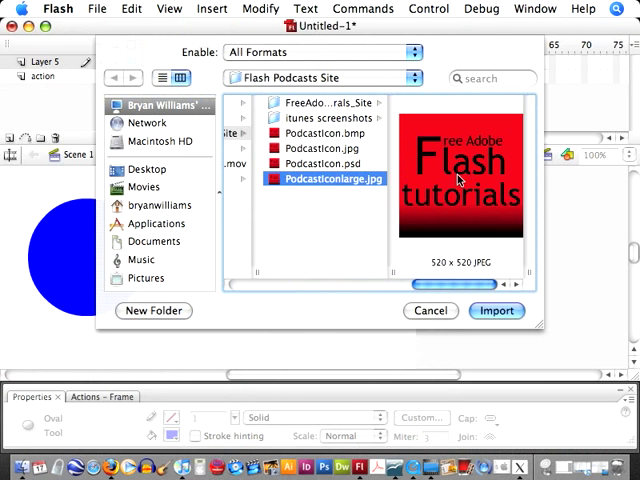
pyautogui.click(496, 311)
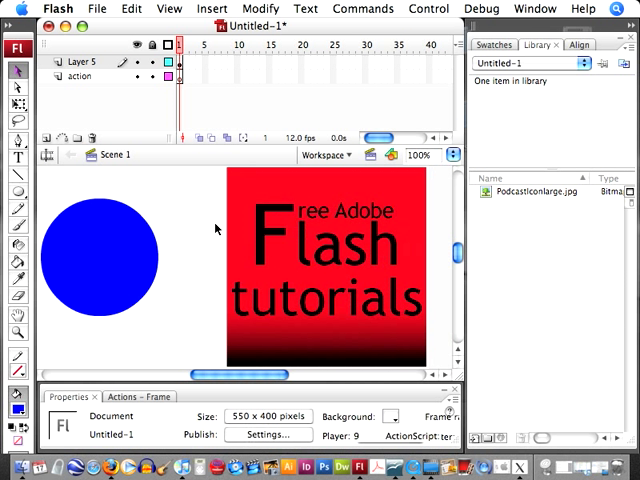
pyautogui.moveTo(210, 234)
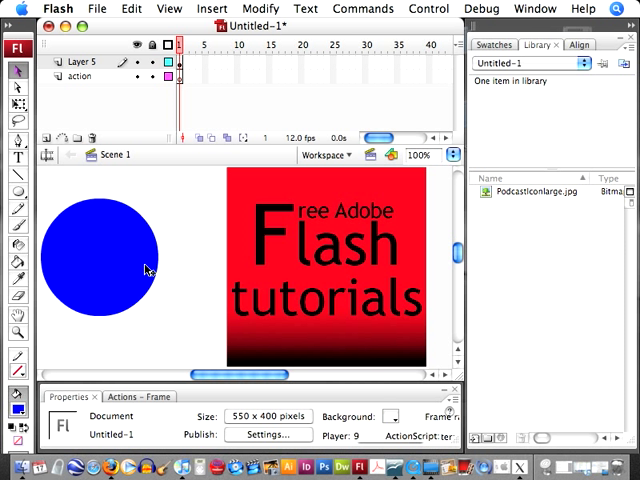
# Convert the blue circle into a movie clip symbol named 'button', then select the photo
pyautogui.click(100, 260)
pyautogui.write('button')
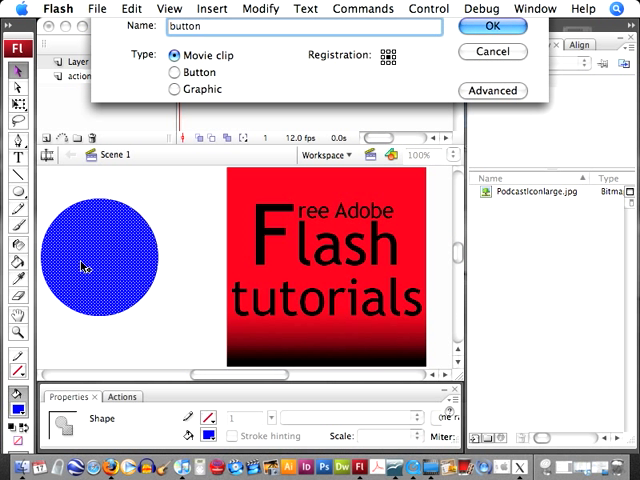
pyautogui.click(492, 26)
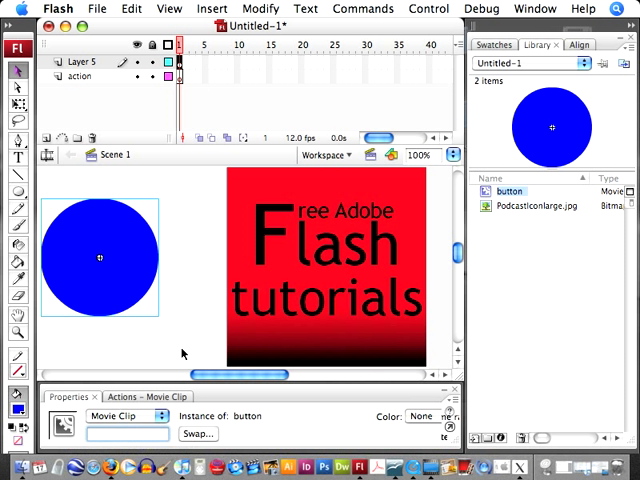
pyautogui.write('button_mc')
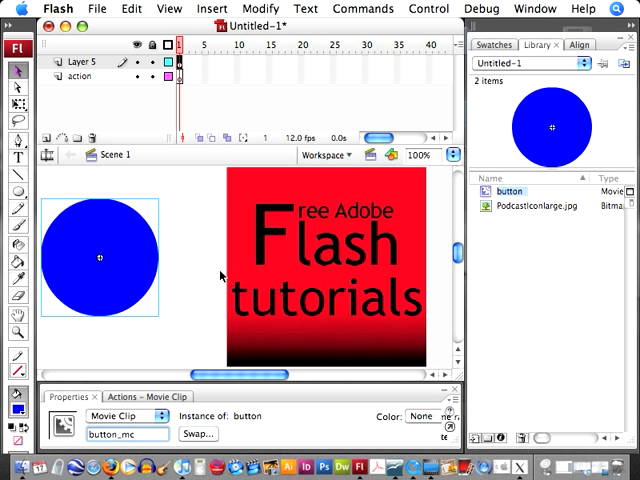
pyautogui.click(325, 270)
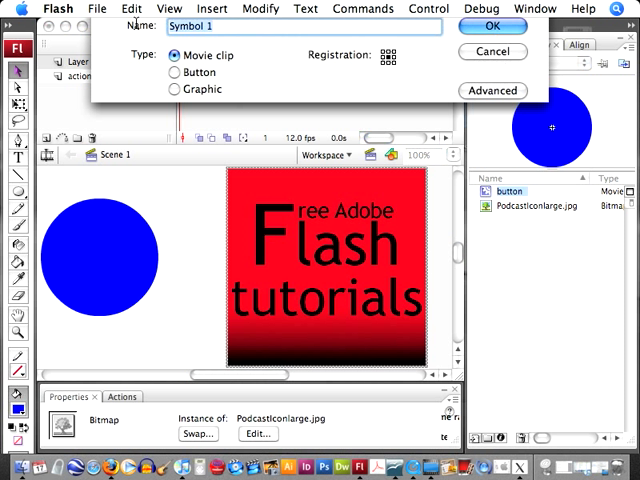
# Make the photo a movie clip named 'photo' with an instance name, then select action frame 1
pyautogui.write('phot')
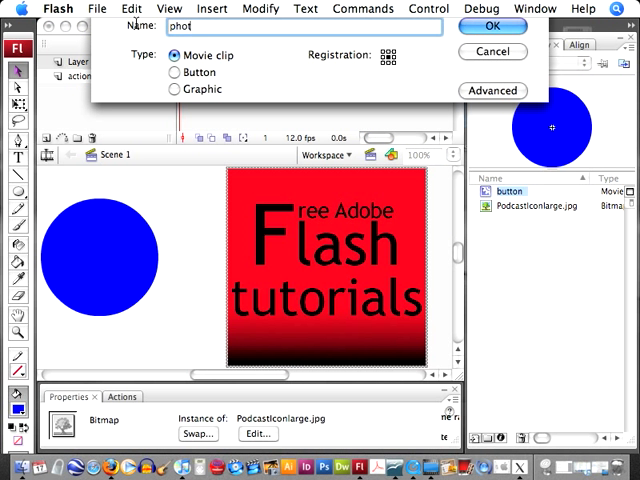
pyautogui.click(492, 26)
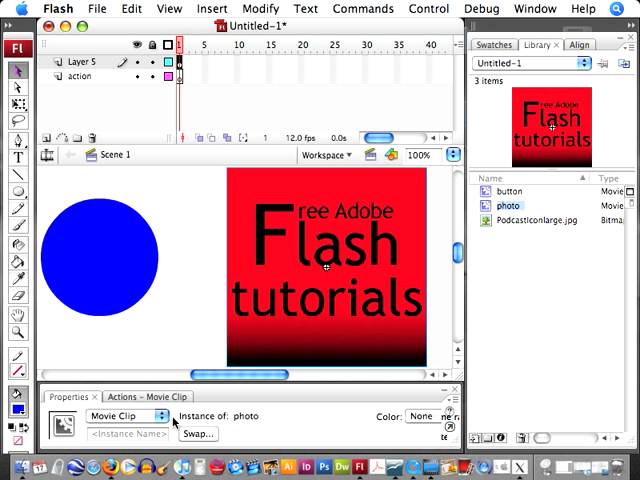
pyautogui.click(128, 433)
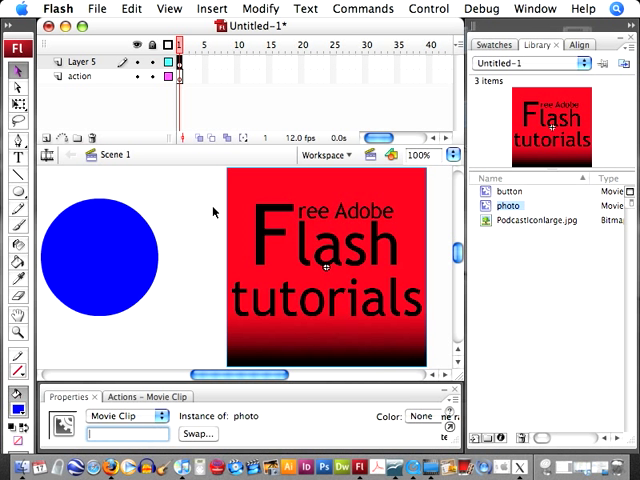
pyautogui.write('photo1')
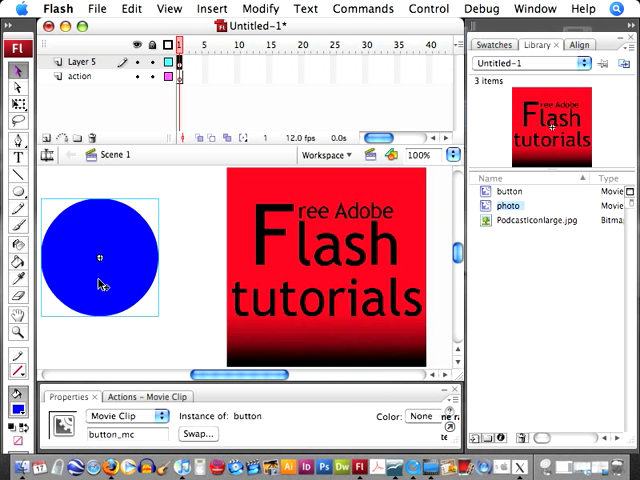
pyautogui.click(320, 270)
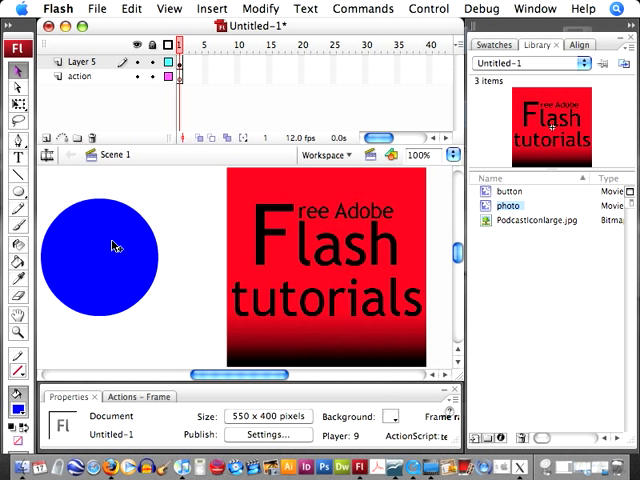
pyautogui.moveTo(185, 218)
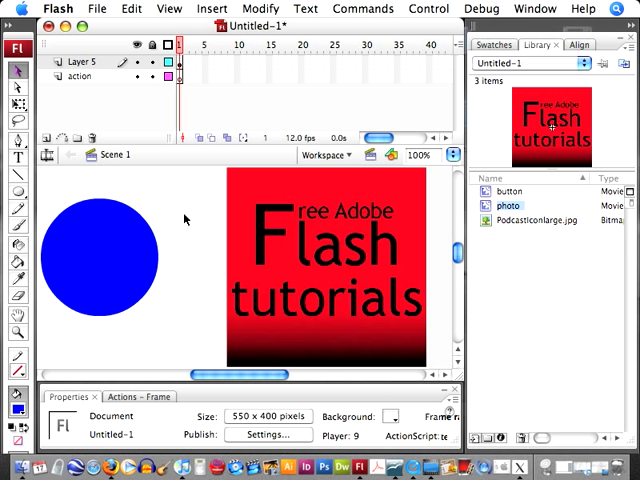
pyautogui.click(80, 75)
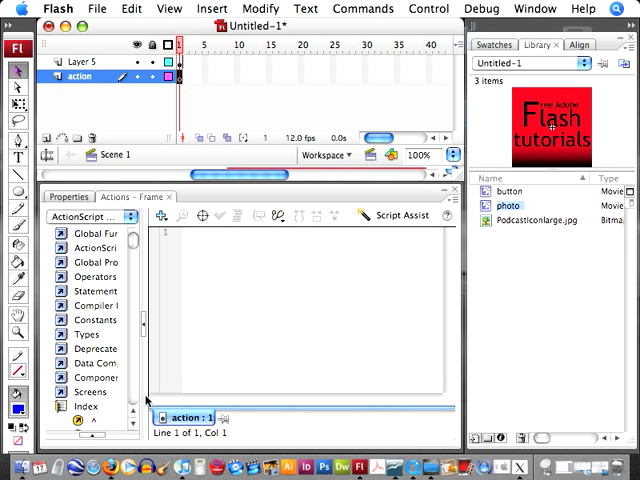
# Write photo_mc._visible = false; as the first script line in the Actions panel
pyautogui.click(537, 9)
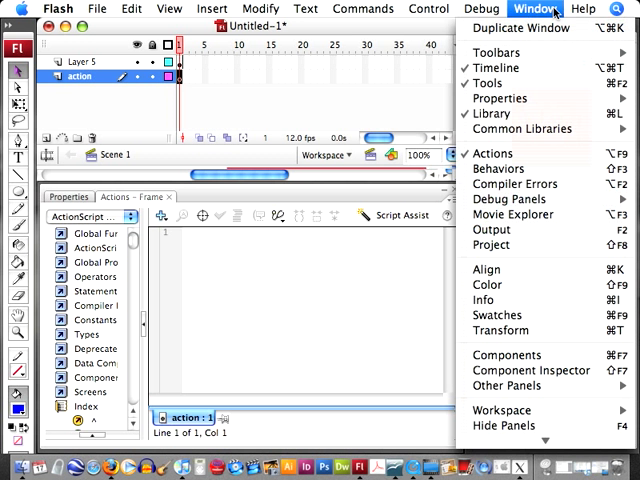
pyautogui.moveTo(340, 200)
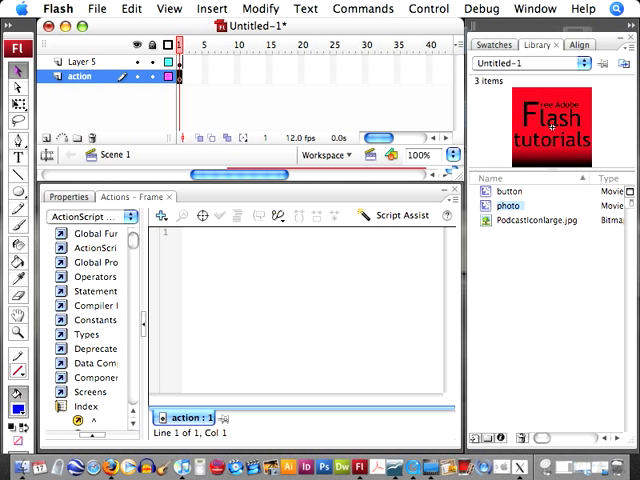
pyautogui.write('p')
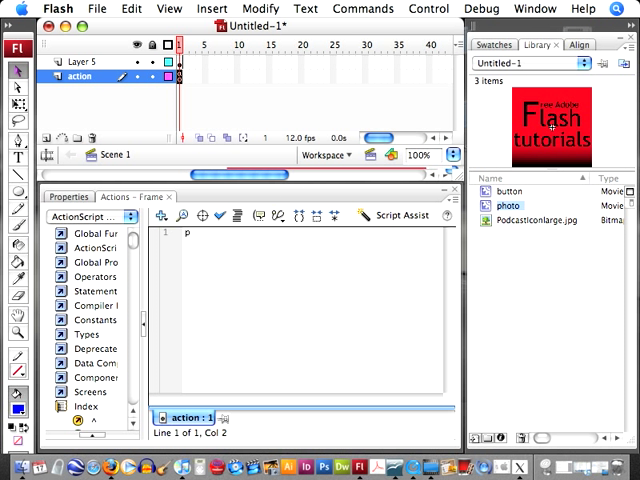
pyautogui.write('hoto_')
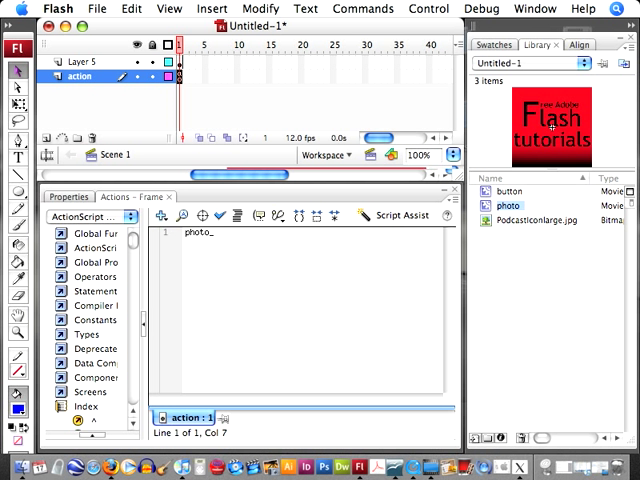
pyautogui.write('mc._visible')
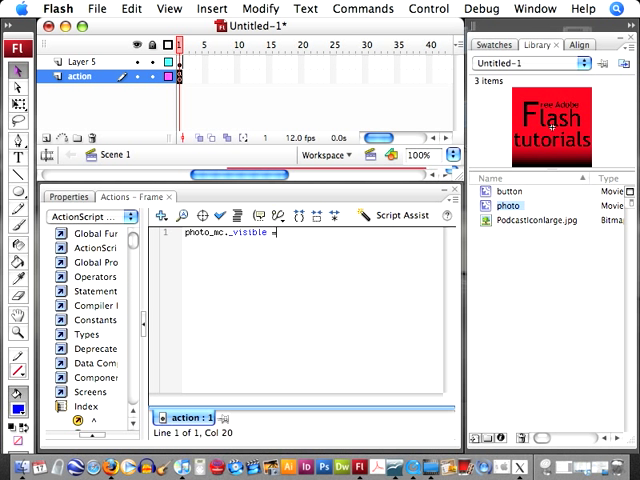
pyautogui.write('= false;')
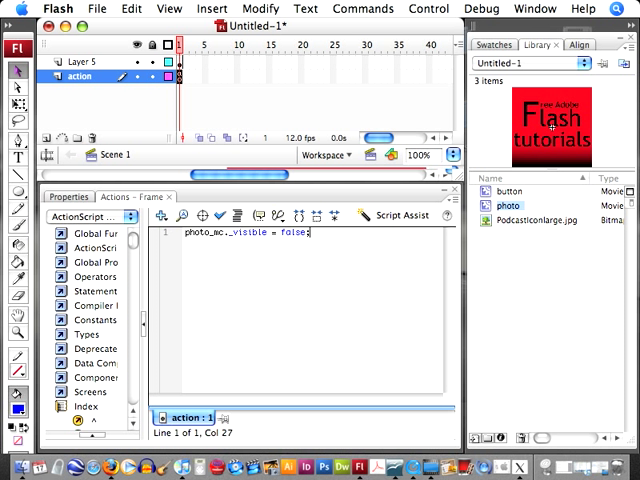
pyautogui.press('Return')
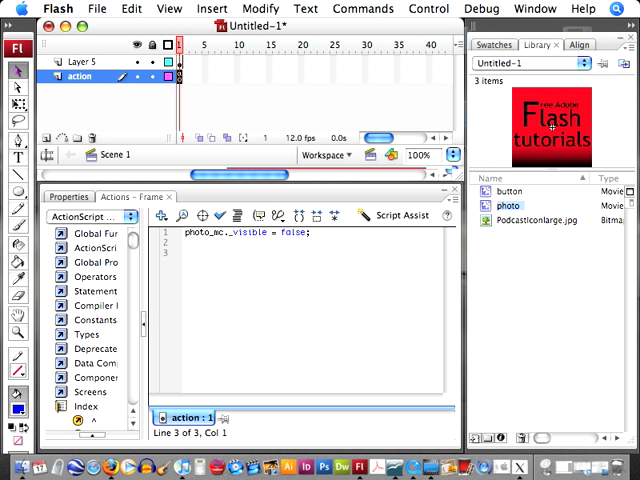
# Add a button_mc.onRollOver function that sets photo_mc._visible = true
pyautogui.write('b')
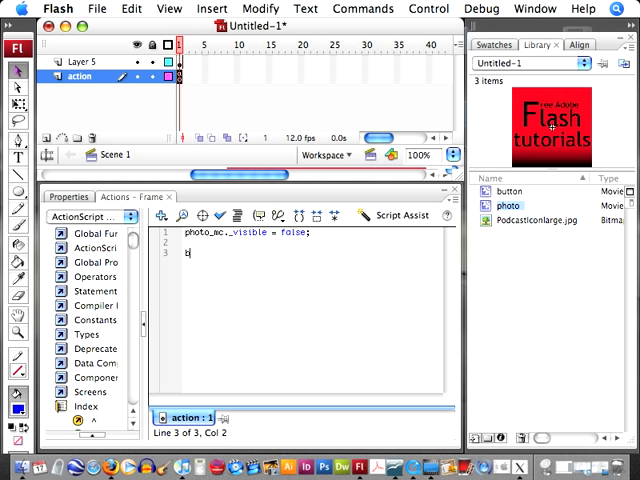
pyautogui.write('button_mc')
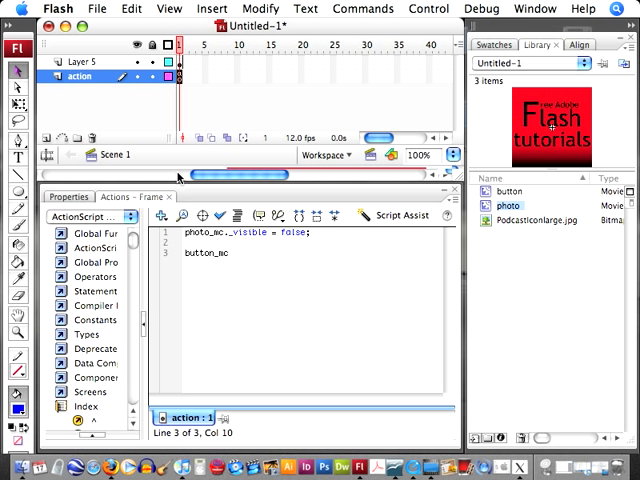
pyautogui.write('.onRollOver = functi')
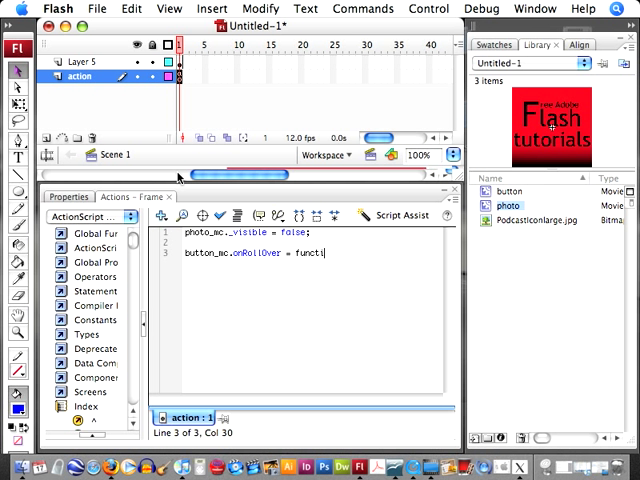
pyautogui.write('on(){')
pyautogui.write('}')
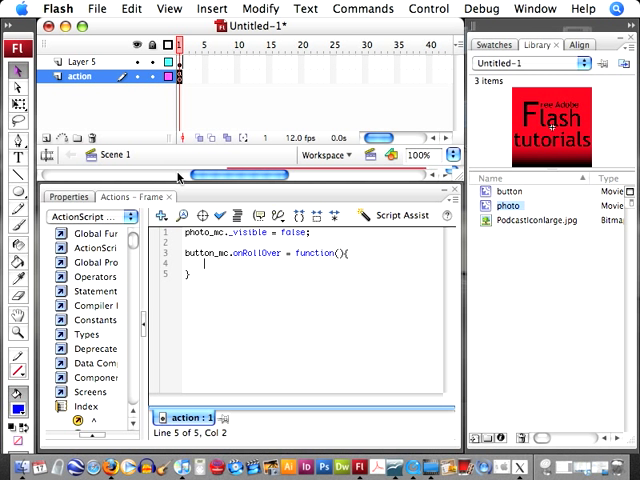
pyautogui.write('ph')
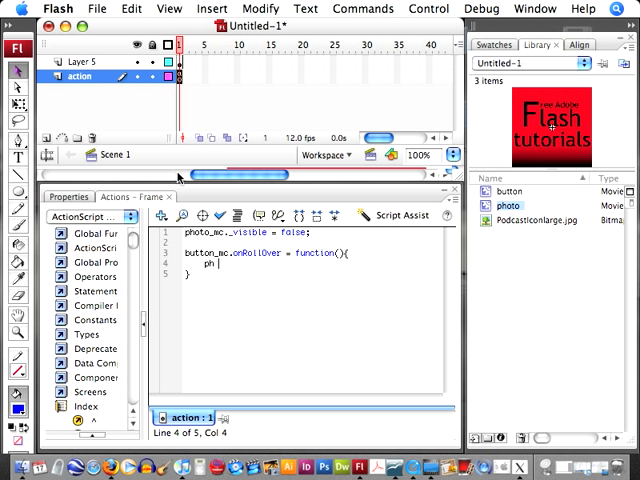
pyautogui.write('photo_mc._visible')
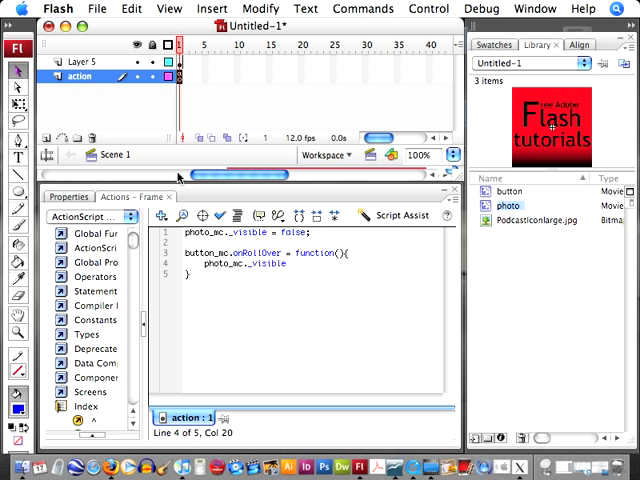
pyautogui.write('= true;')
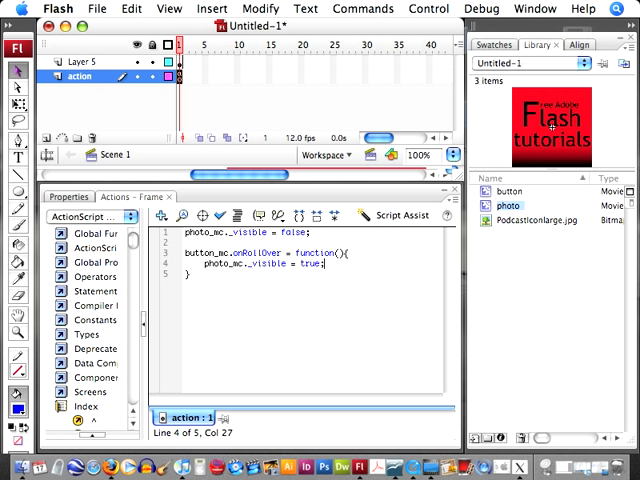
pyautogui.press('Return')
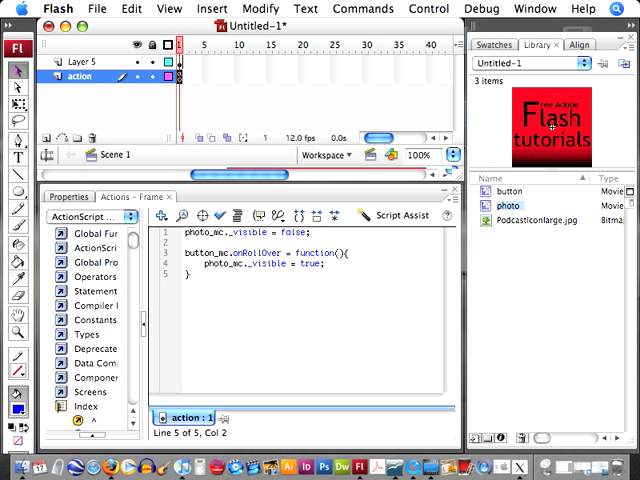
pyautogui.write('button_mc.')
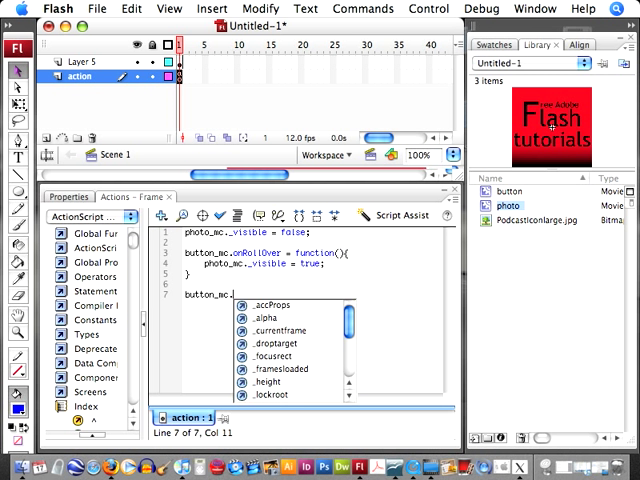
# Complete the button_mc.onRollOut function setting photo_mc._visible = false
pyautogui.write('onRollOut = fu')
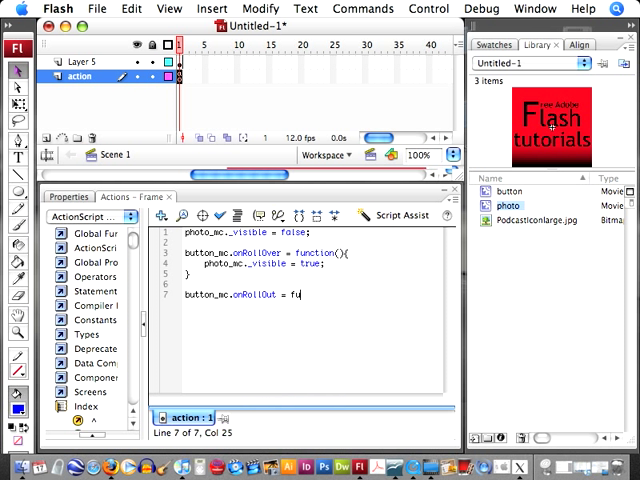
pyautogui.write('nction(){')
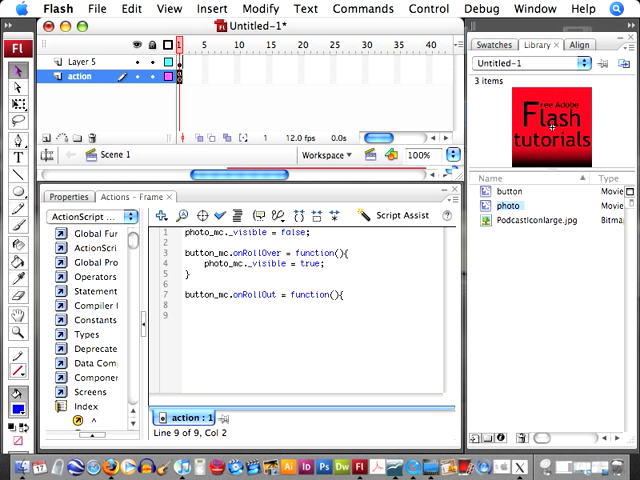
pyautogui.write('photo_mc._visible')
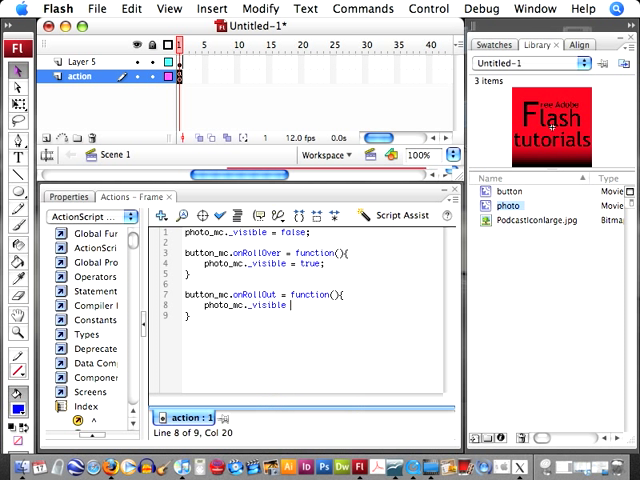
pyautogui.write('= false;')
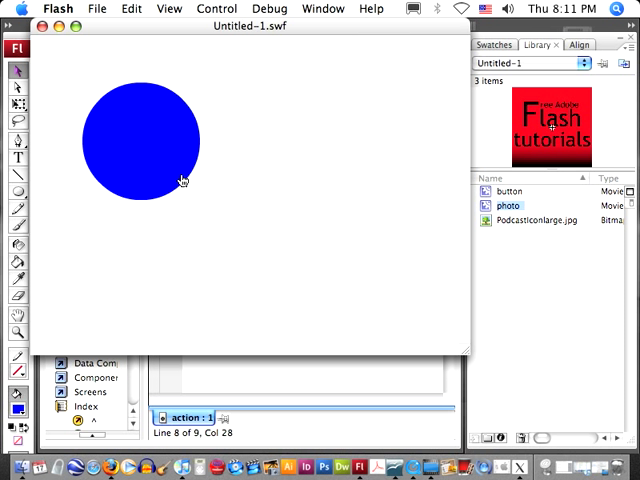
pyautogui.moveTo(214, 127)
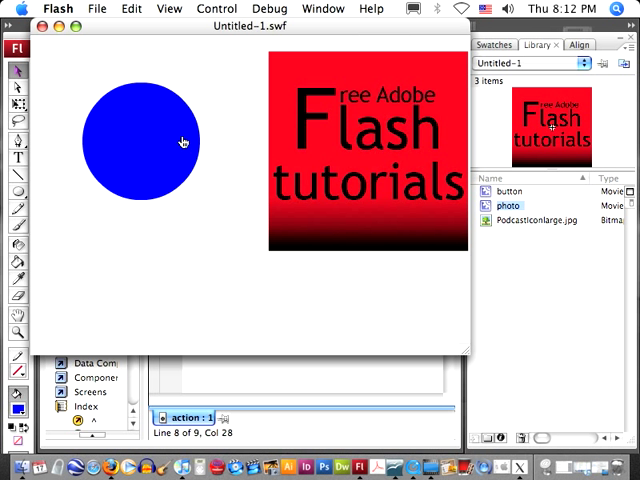
pyautogui.moveTo(190, 147)
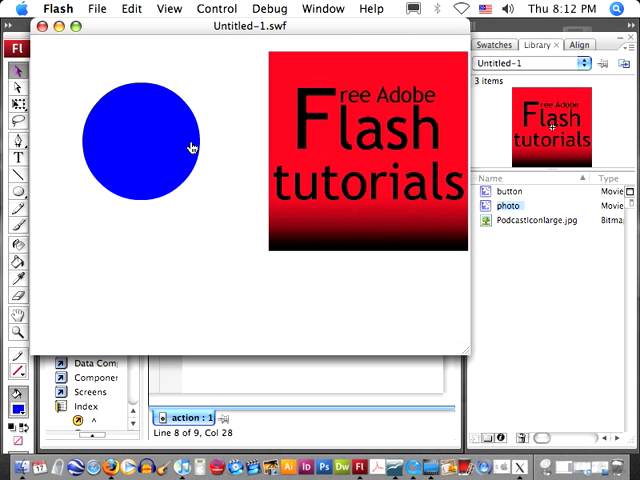